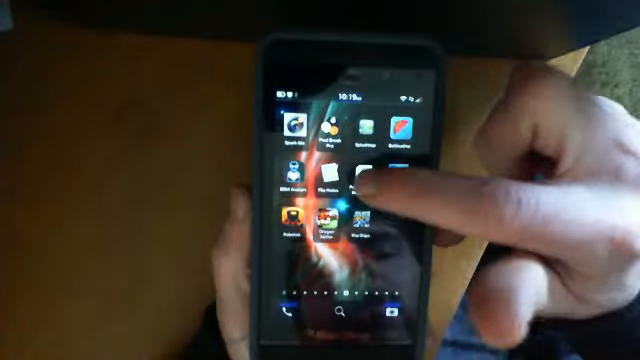
click(340, 190)
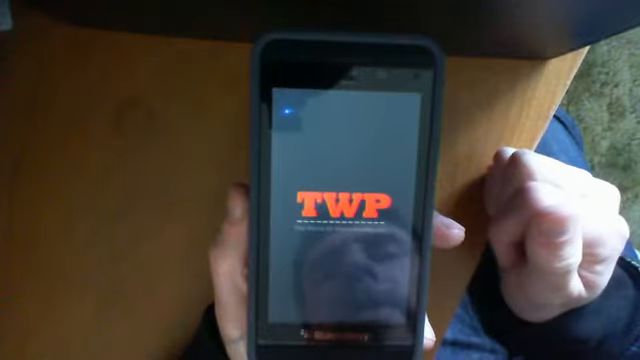